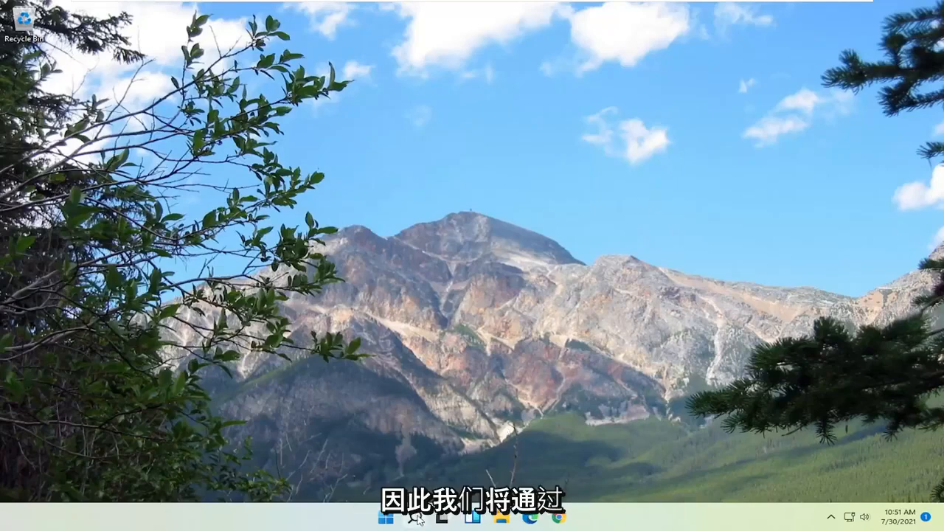
Bring up the Windows Start search panel from the taskbar
{"action": "left_click", "coordinate": [416, 516]}
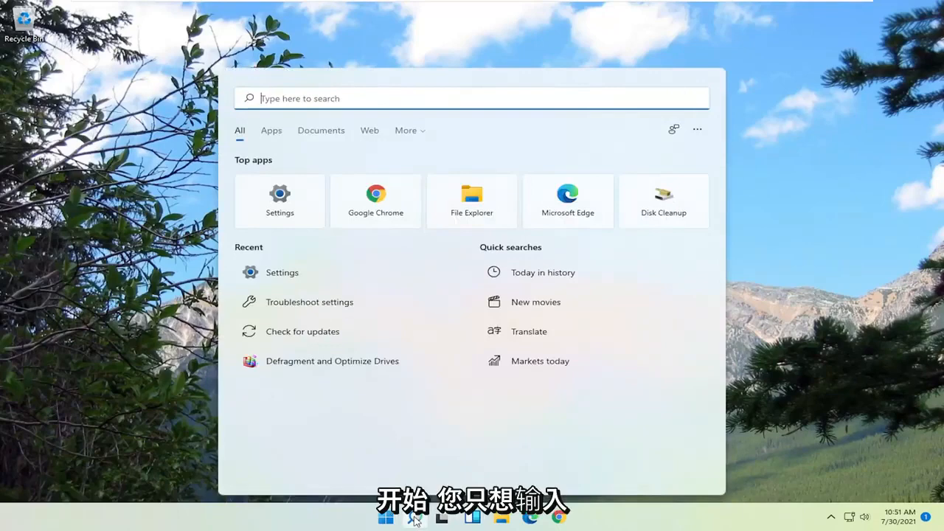
Search 'settings' and launch the Settings app from the best match
{"action": "type", "text": "settings"}
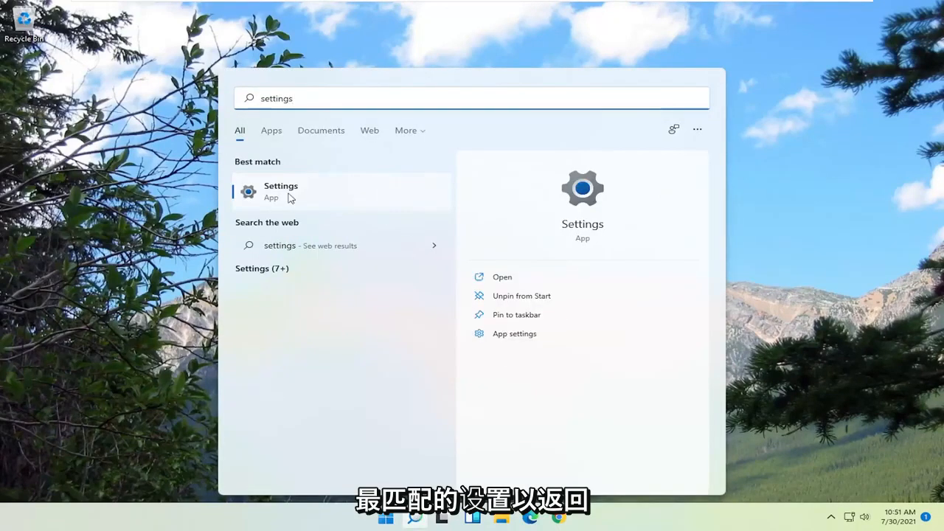
{"action": "left_click", "coordinate": [281, 192]}
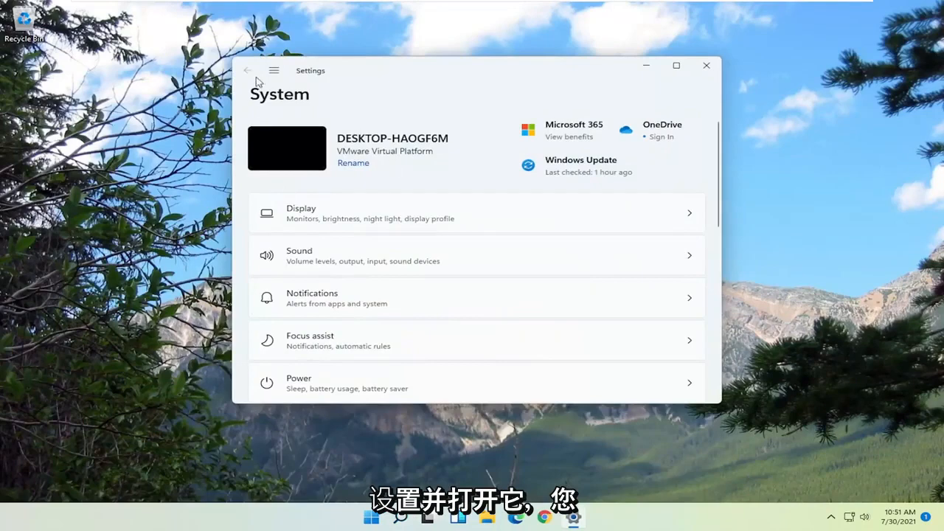
{"action": "mouse_move", "coordinate": [275, 70]}
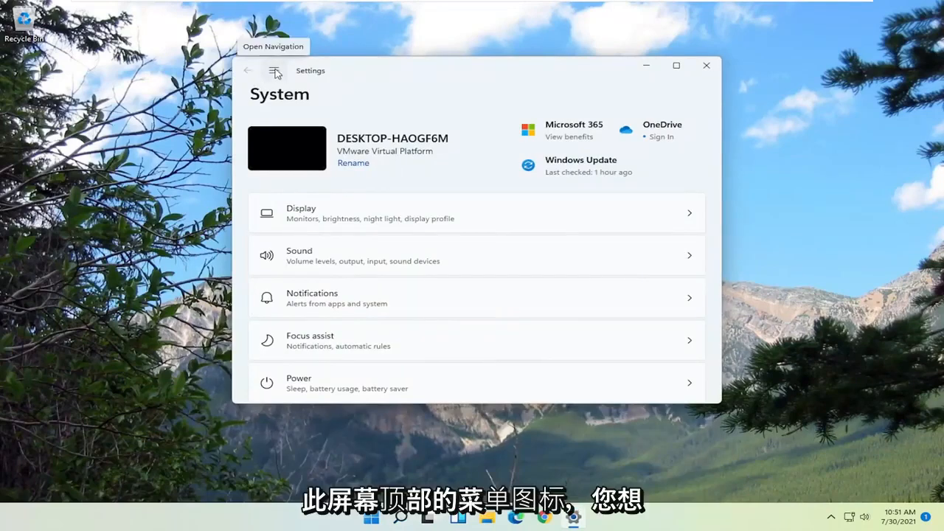
Go to Network & internet and scroll to Advanced network settings
{"action": "left_click", "coordinate": [275, 71]}
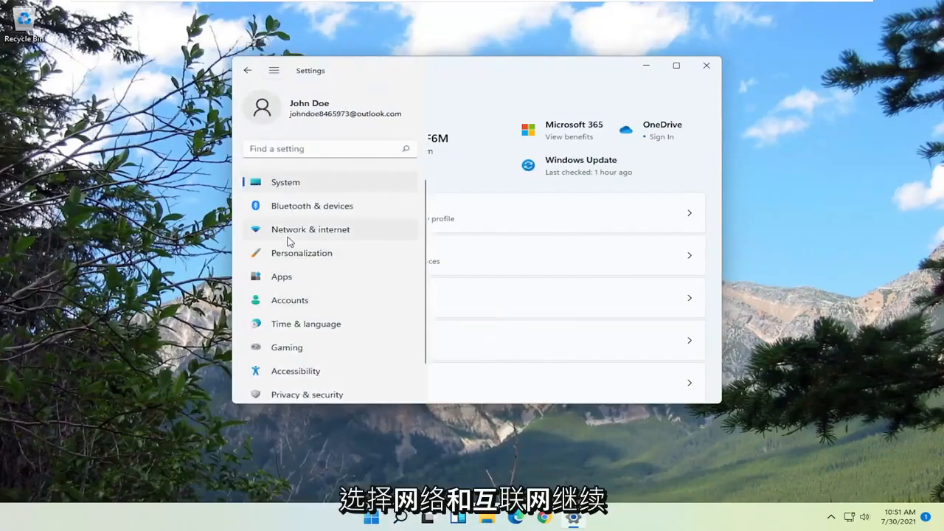
{"action": "left_click", "coordinate": [310, 230]}
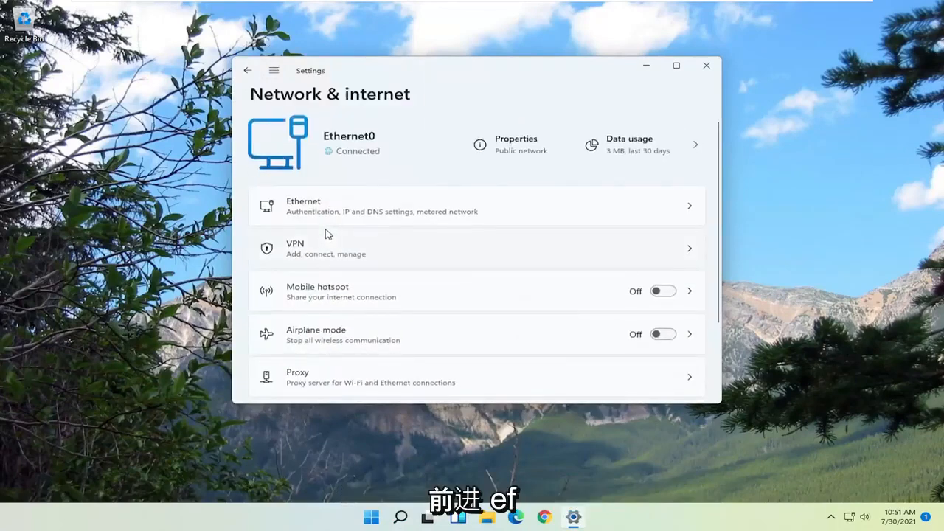
{"action": "scroll", "scroll_direction": "down", "scroll_amount": 3}
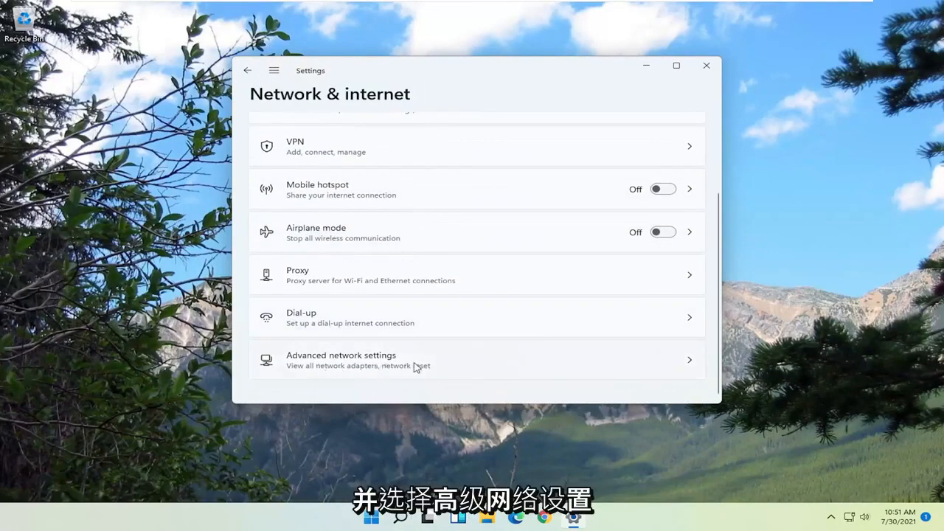
Enter Advanced network settings to reach the Network reset page
{"action": "left_click", "coordinate": [341, 360]}
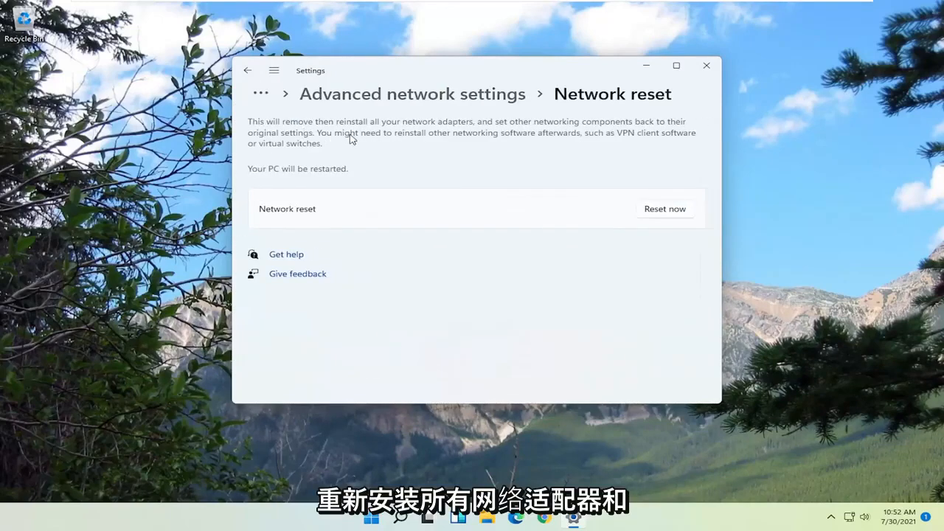
{"action": "mouse_move", "coordinate": [528, 134]}
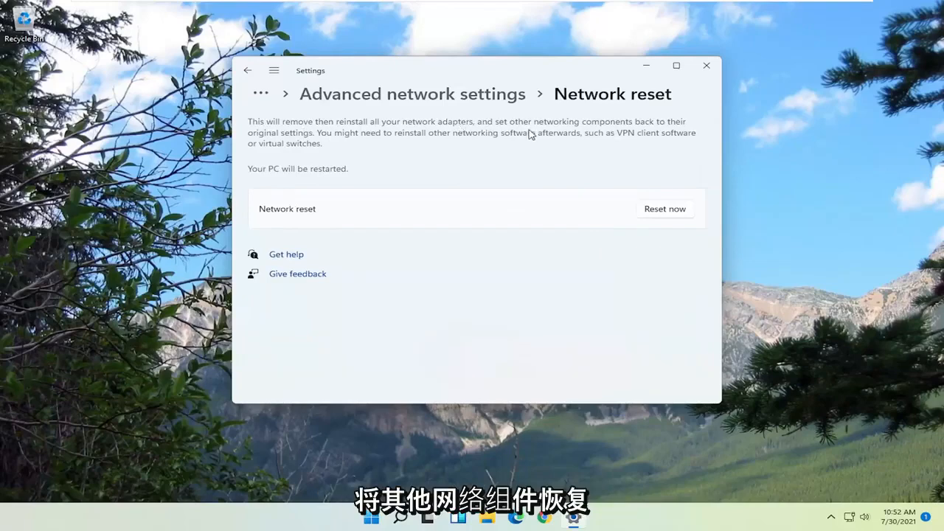
{"action": "mouse_move", "coordinate": [294, 144]}
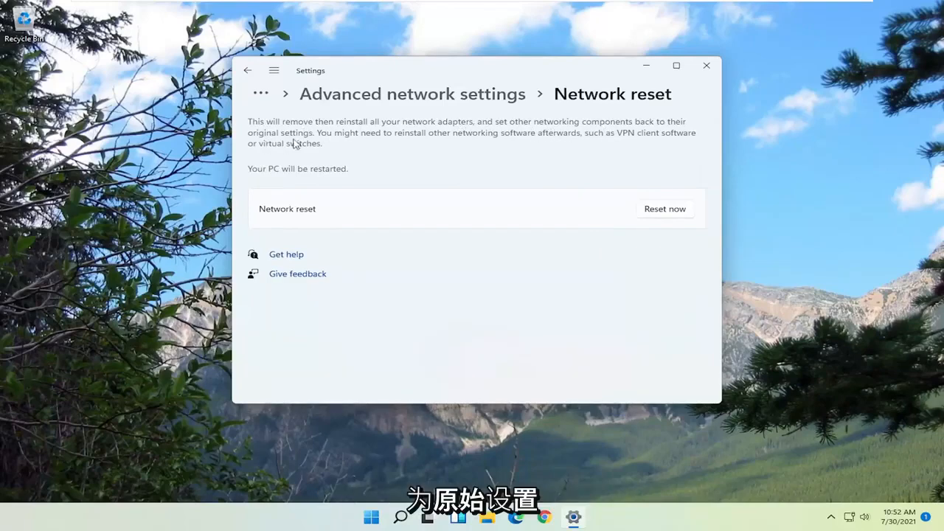
{"action": "mouse_move", "coordinate": [475, 140]}
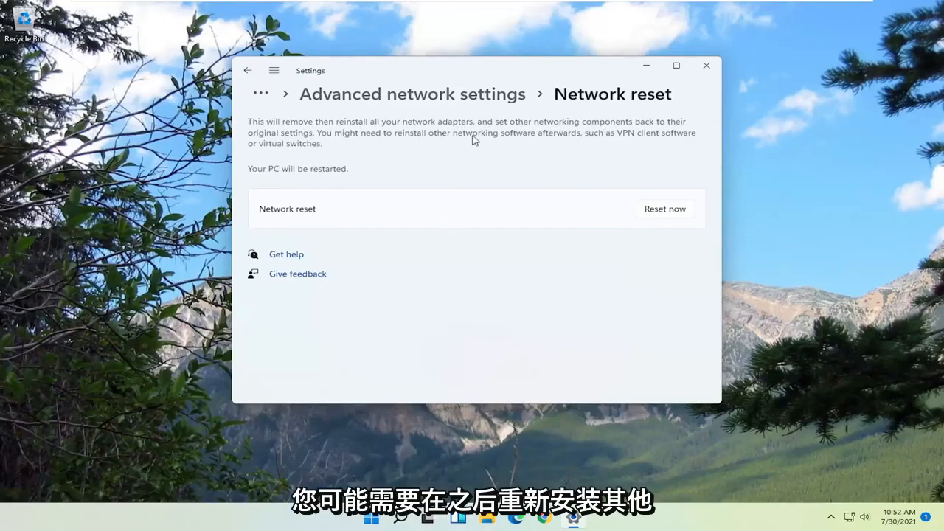
{"action": "mouse_move", "coordinate": [632, 143]}
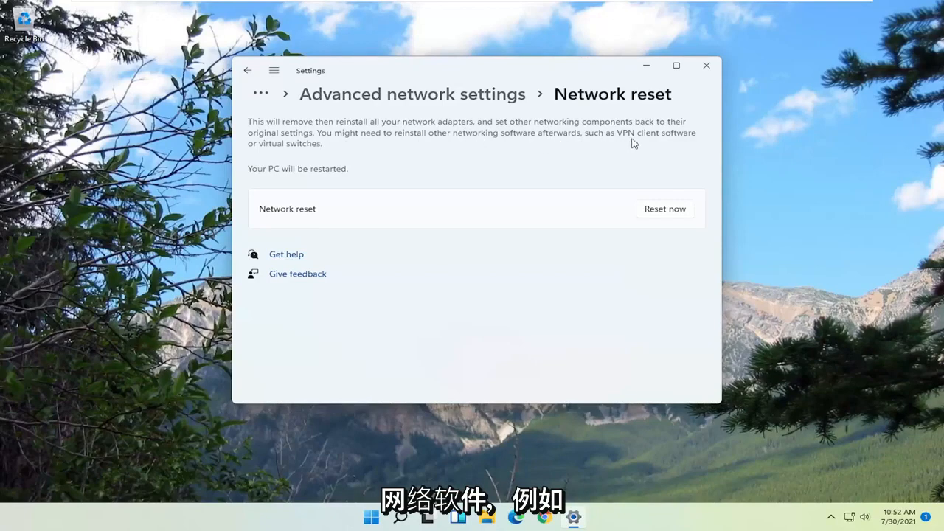
{"action": "mouse_move", "coordinate": [312, 148]}
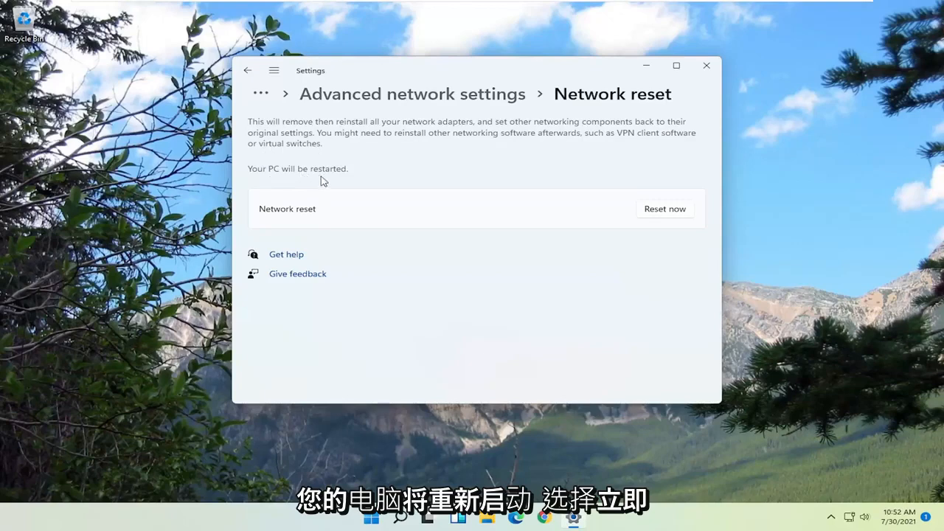
Run Reset now, confirm with Yes, and close the 5-minute sign-out notice
{"action": "left_click", "coordinate": [664, 210]}
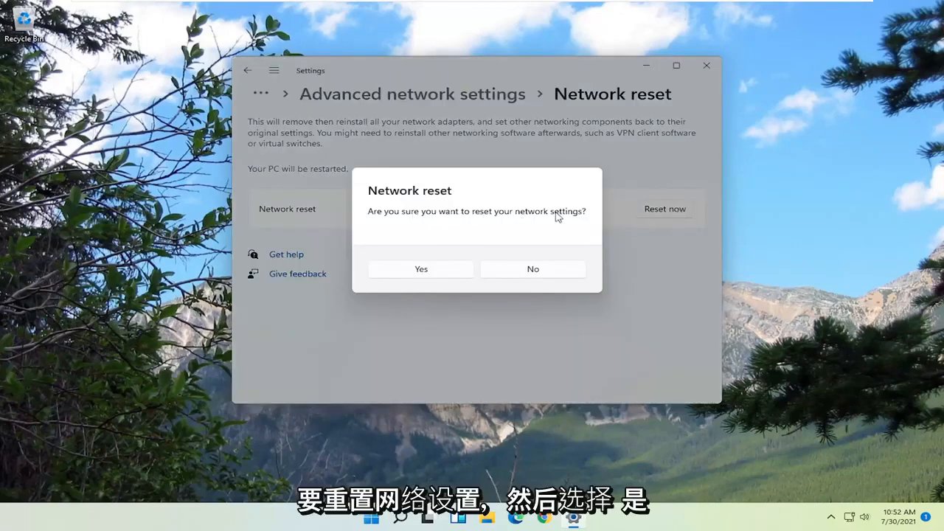
{"action": "left_click", "coordinate": [420, 269]}
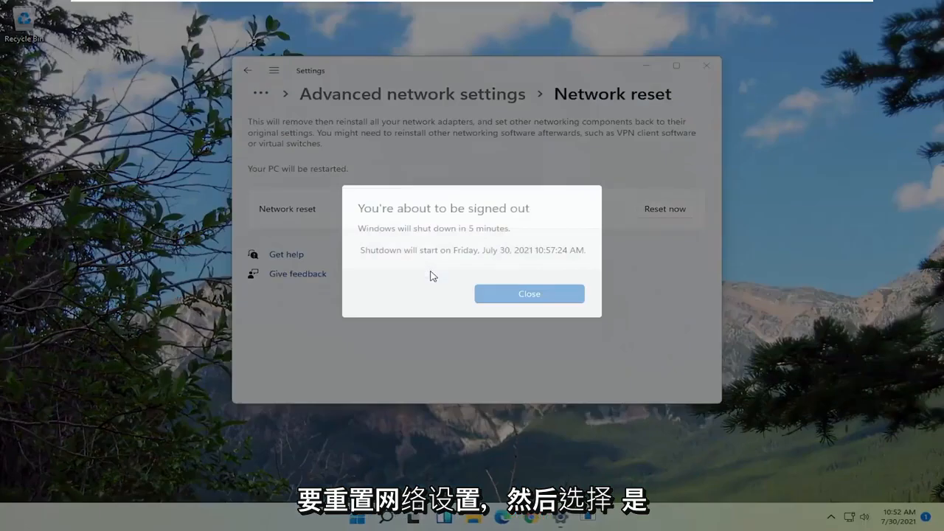
{"action": "left_click", "coordinate": [528, 294]}
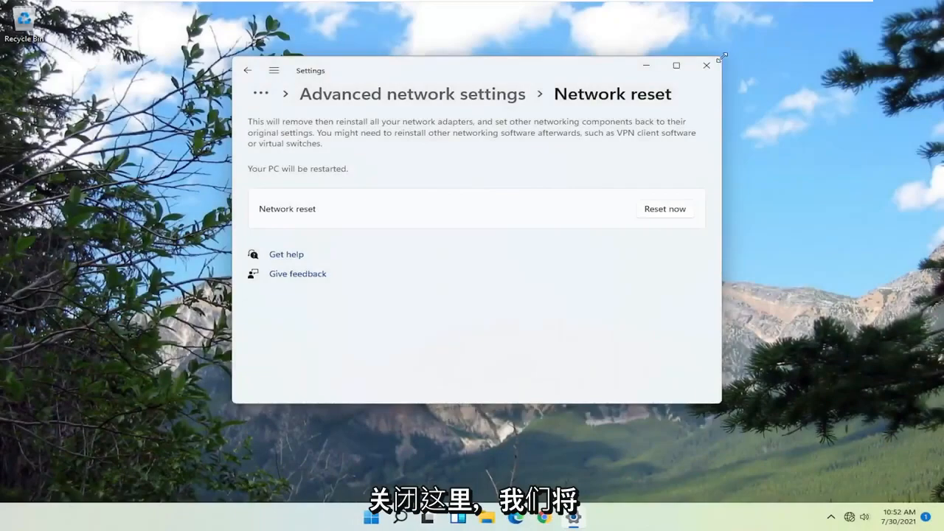